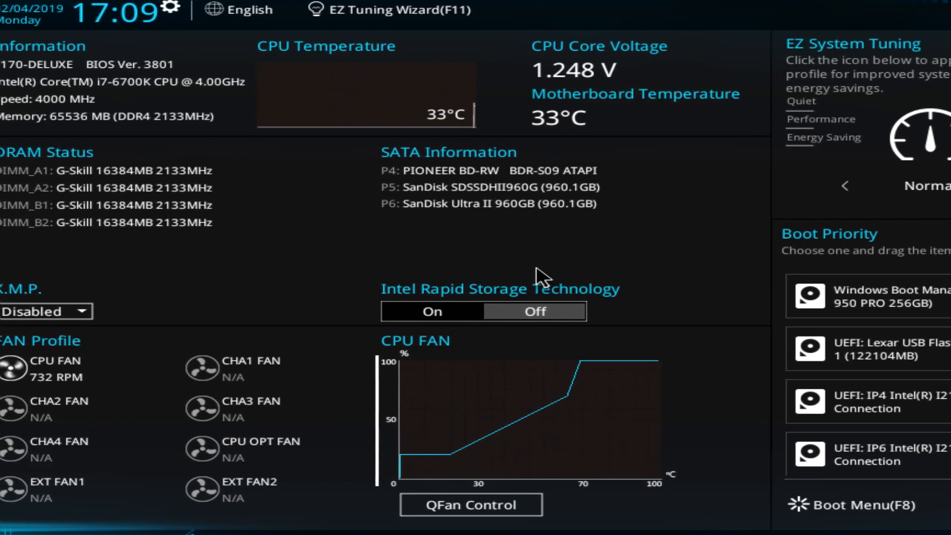
# - Switch the BIOS from EZ Mode to Advanced Mode with F7
pyautogui.press('F7')
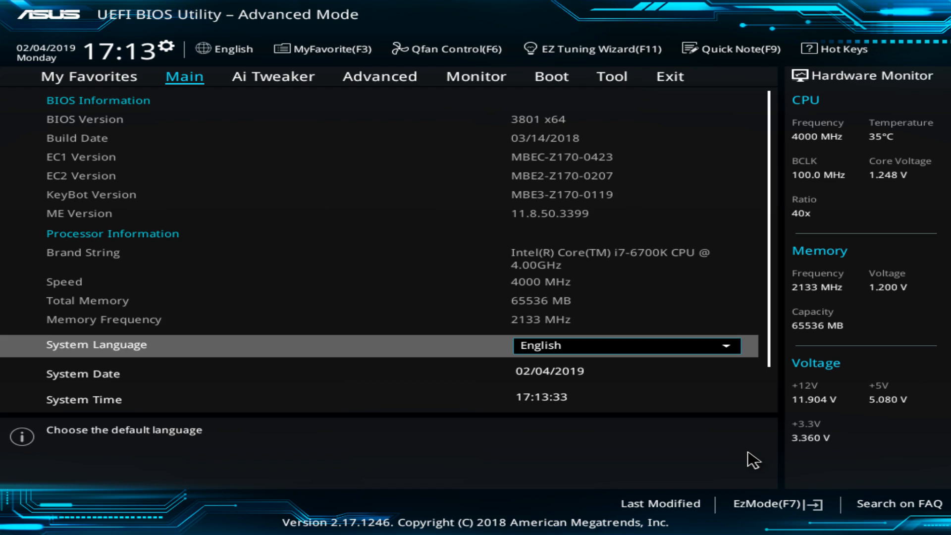
# - Show the Advanced page listing CPU Configuration and other categories
pyautogui.click(379, 77)
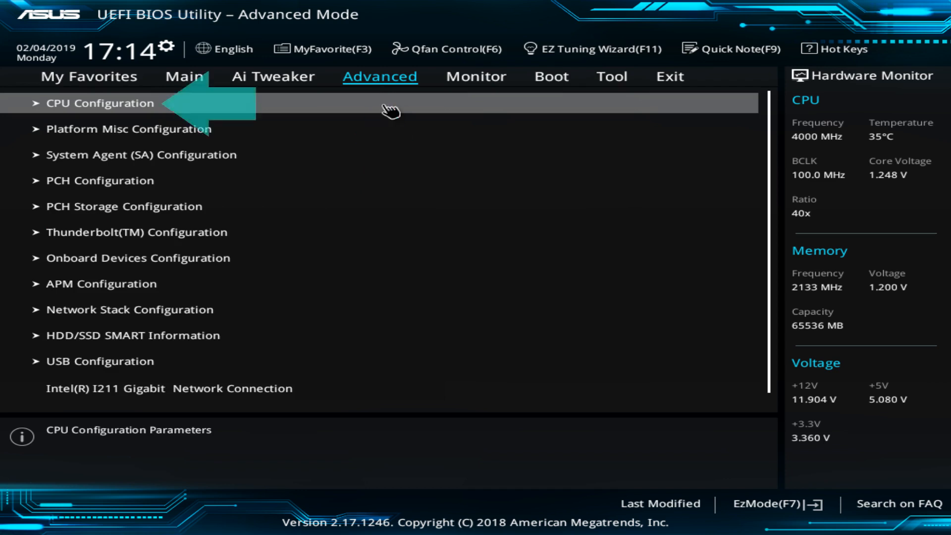
# - In CPU Configuration, change Intel Virtualization Technology from Disabled to Enabled
pyautogui.click(101, 103)
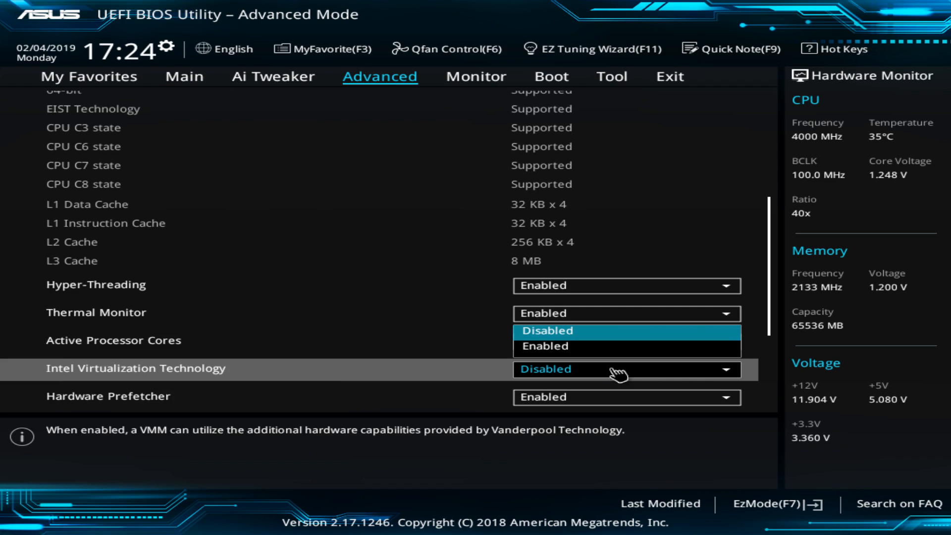
pyautogui.click(545, 346)
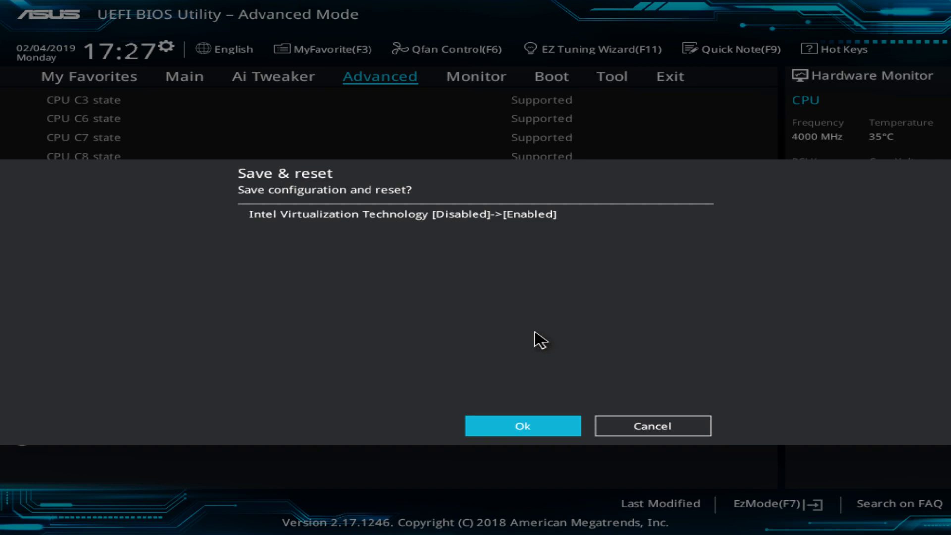
# - Confirm Save & reset so the machine reboots to the Windows 10 desktop
pyautogui.click(522, 425)
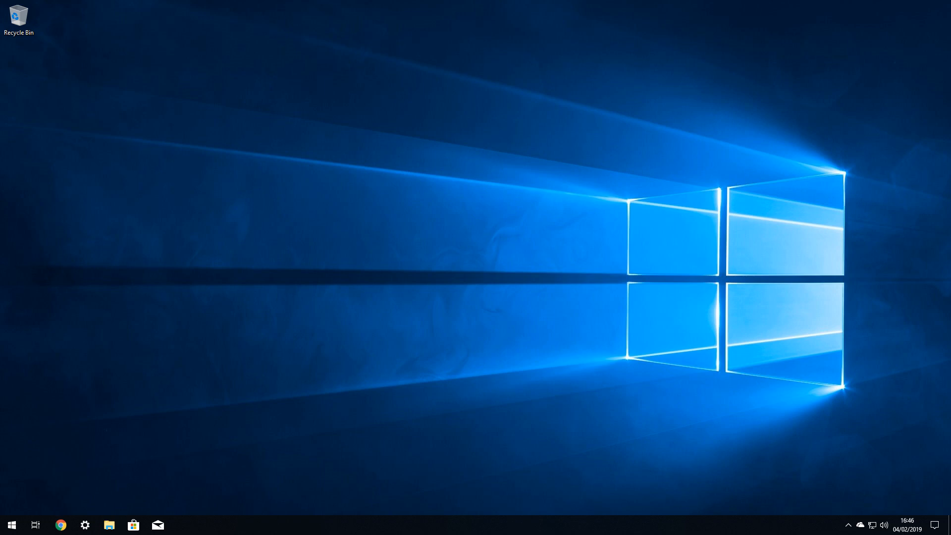
# - Download the VirtualBox 6.0.4 Windows installer in Chrome and launch its setup wizard
pyautogui.click(61, 525)
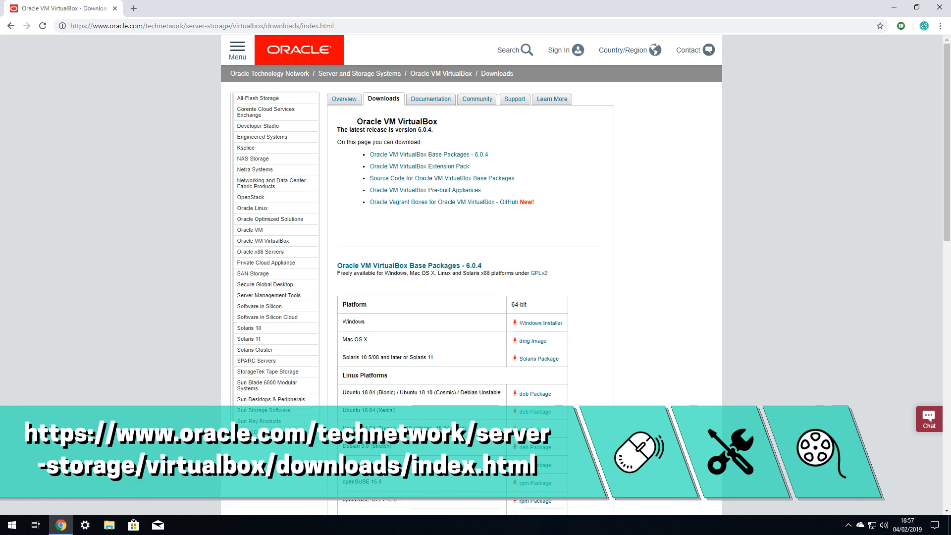
pyautogui.click(540, 322)
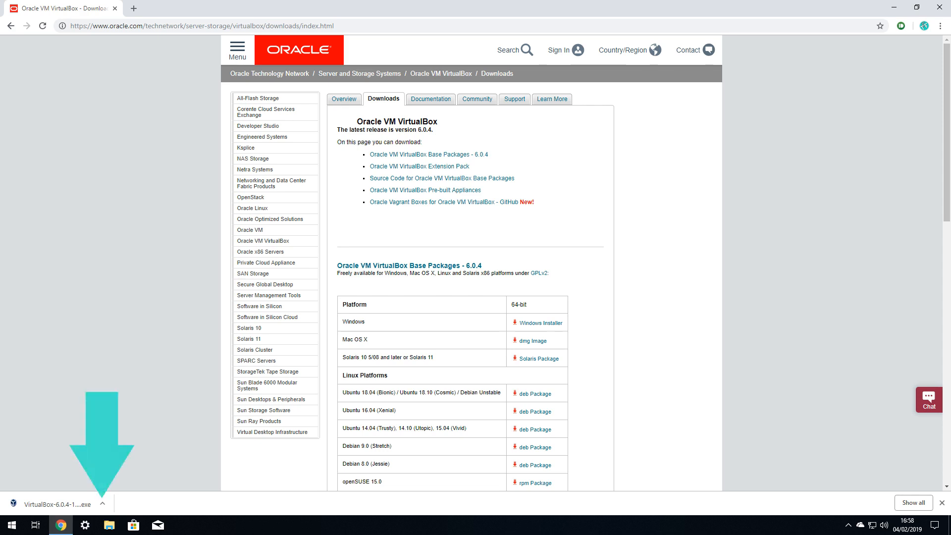
pyautogui.click(101, 505)
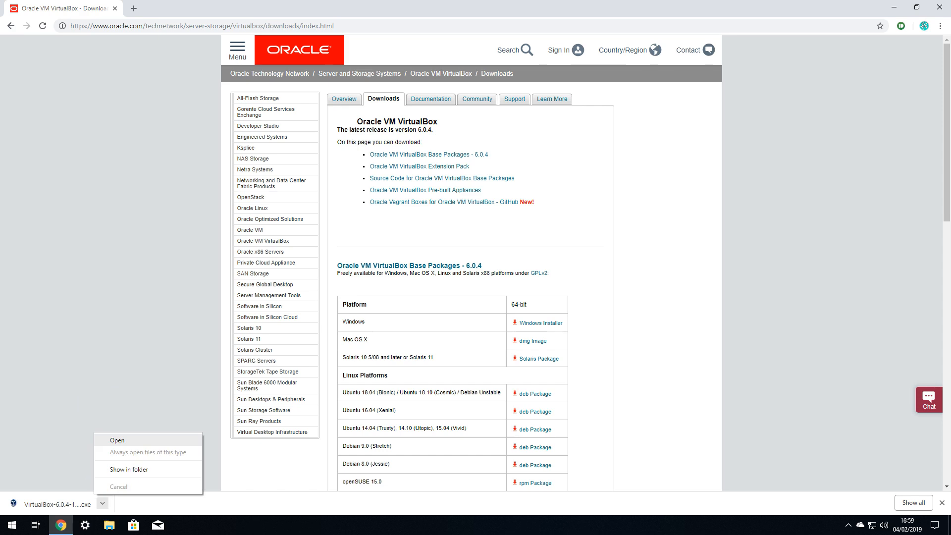
pyautogui.click(116, 440)
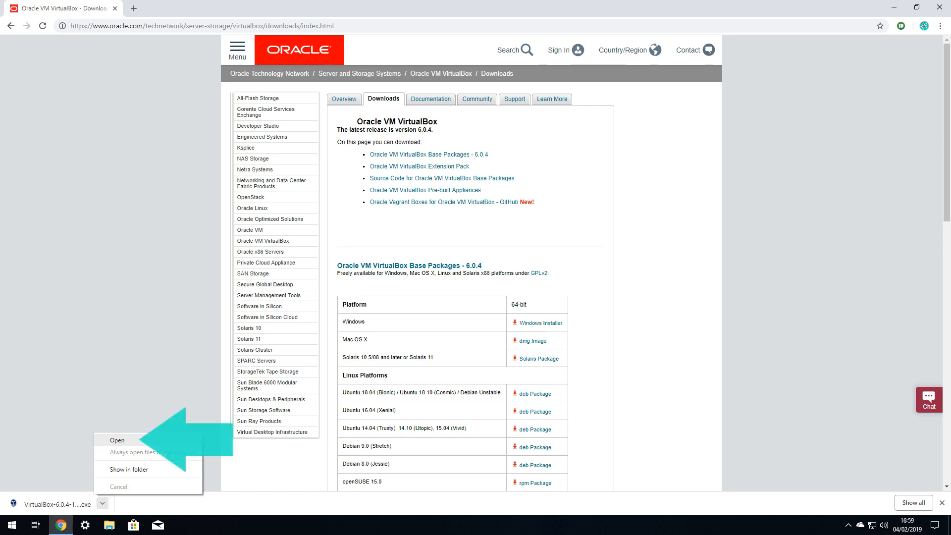
pyautogui.click(117, 440)
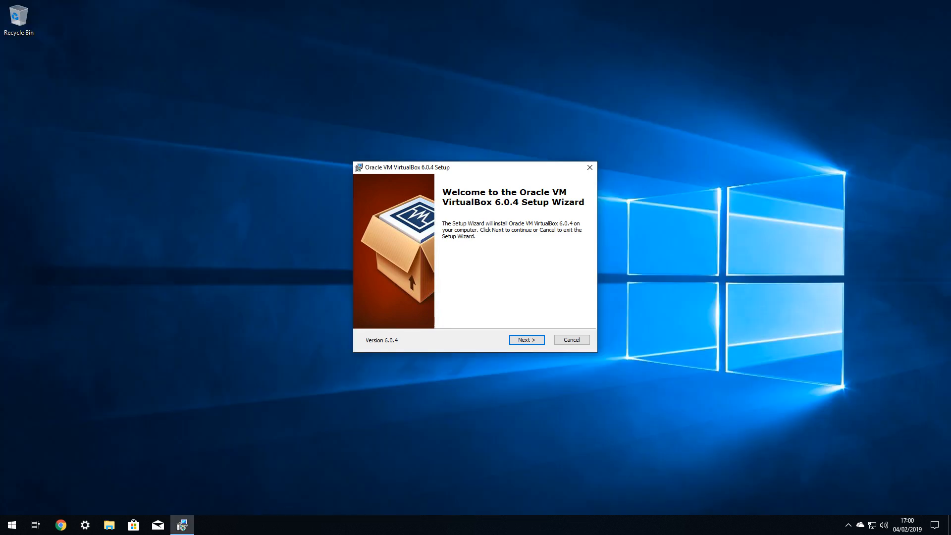
# - Advance from the welcome page to the Custom Setup feature list
pyautogui.click(525, 339)
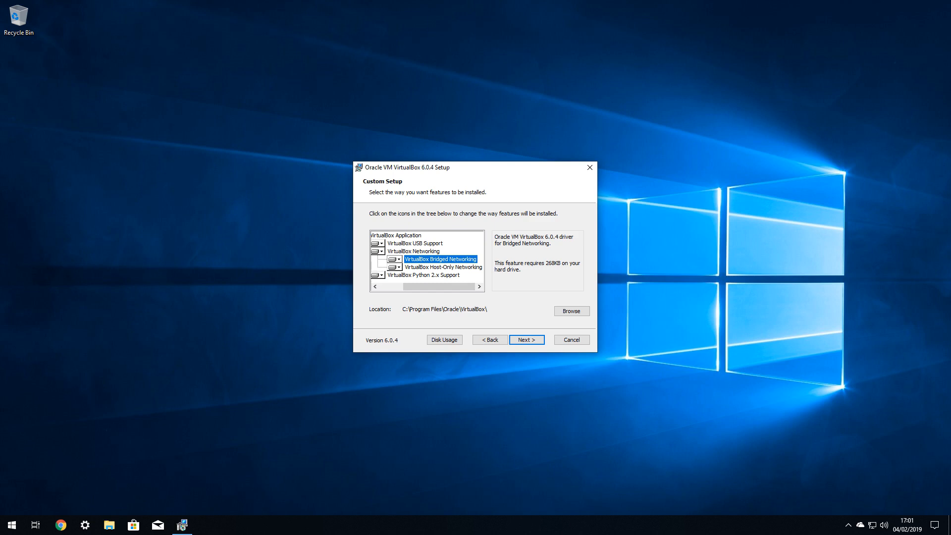
# - Set the install folder to C:\Program Files\Applications\Utilities\Emulation\VirtualBox and continue
pyautogui.click(570, 310)
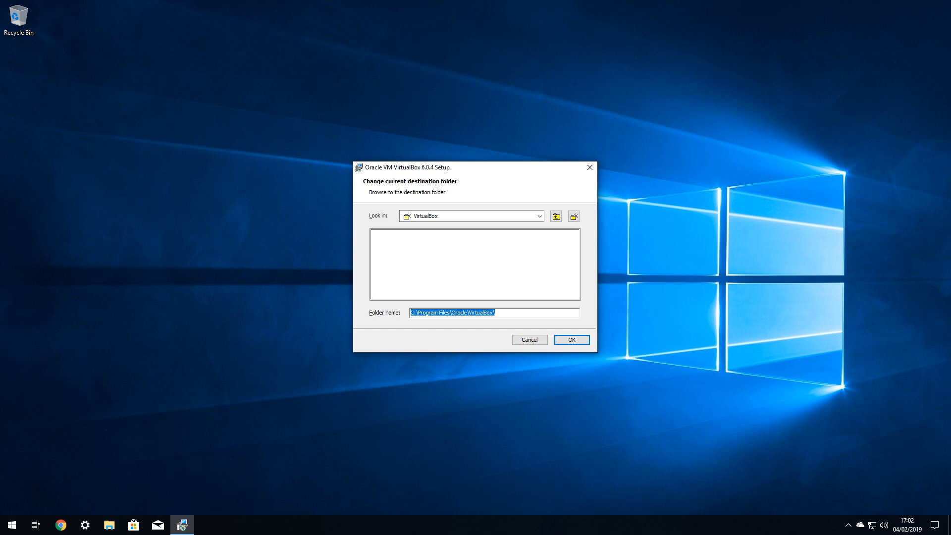
pyautogui.write('C:\\Program Files\\Applications\\Utilities\\Emulation\\VirtualBox')
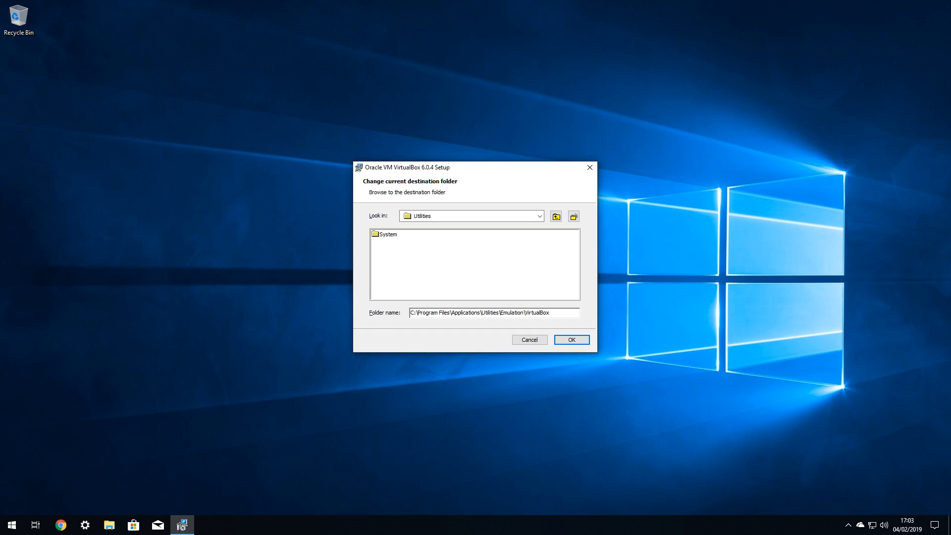
pyautogui.click(571, 338)
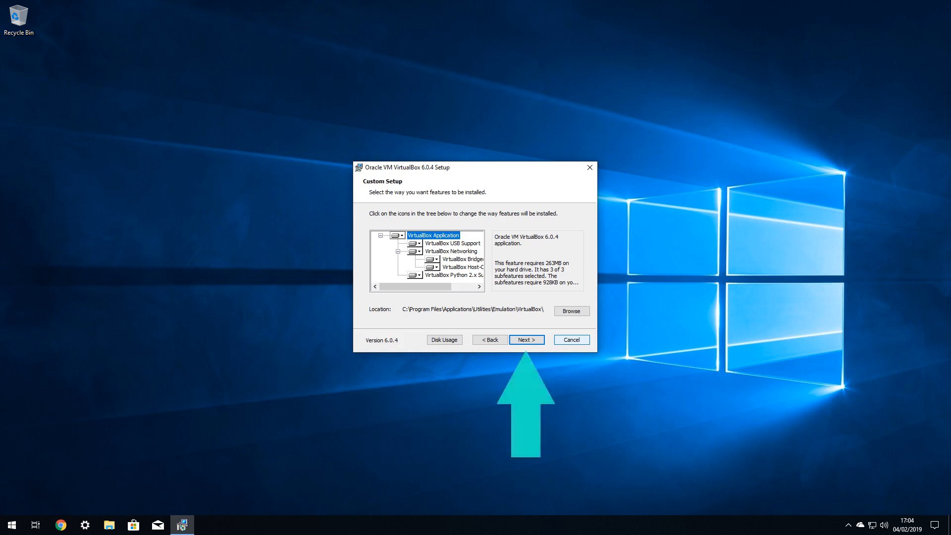
pyautogui.click(525, 339)
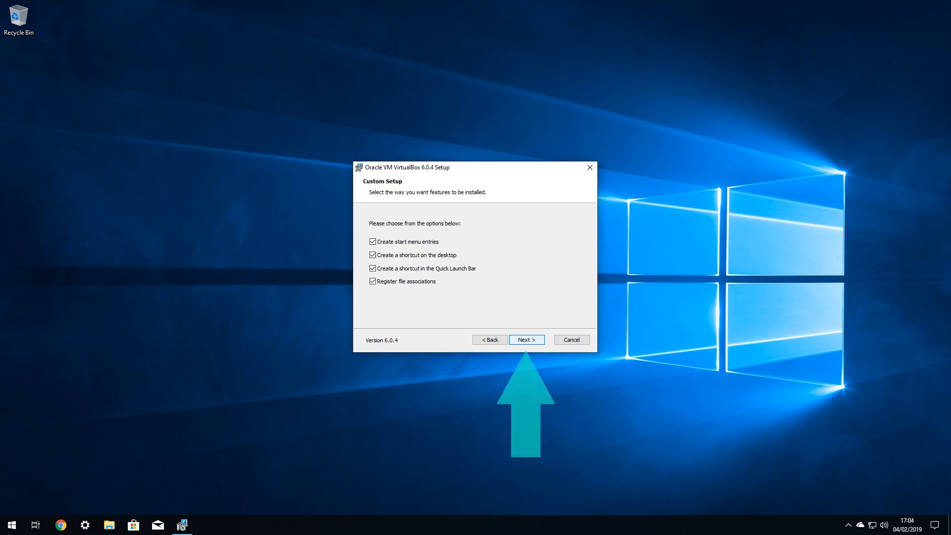
# - Keep all shortcut options, accept the Network Interfaces warning and start the installation
pyautogui.click(525, 340)
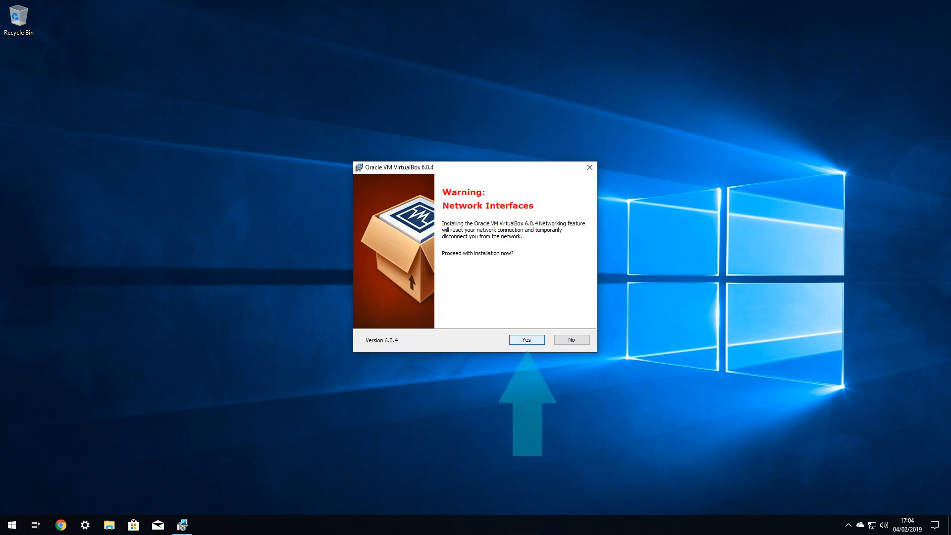
pyautogui.click(525, 339)
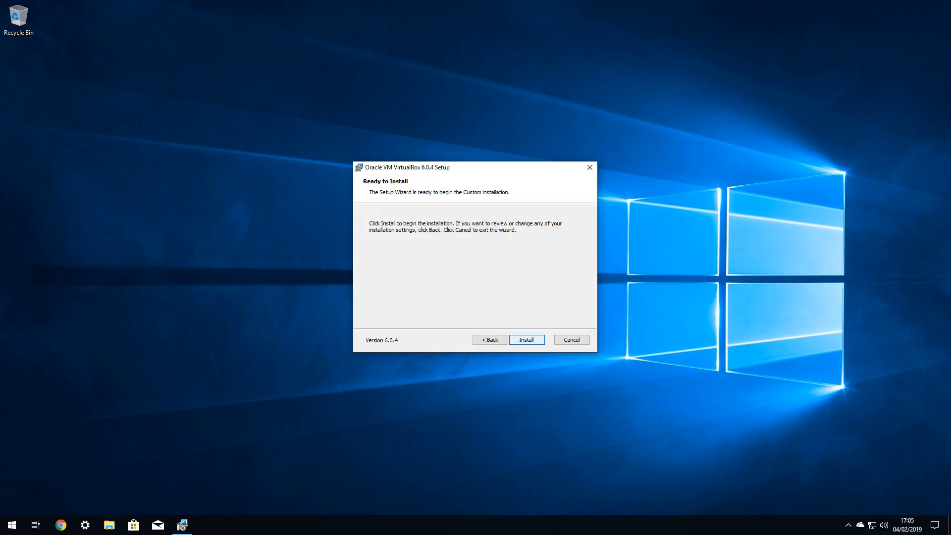
pyautogui.click(526, 339)
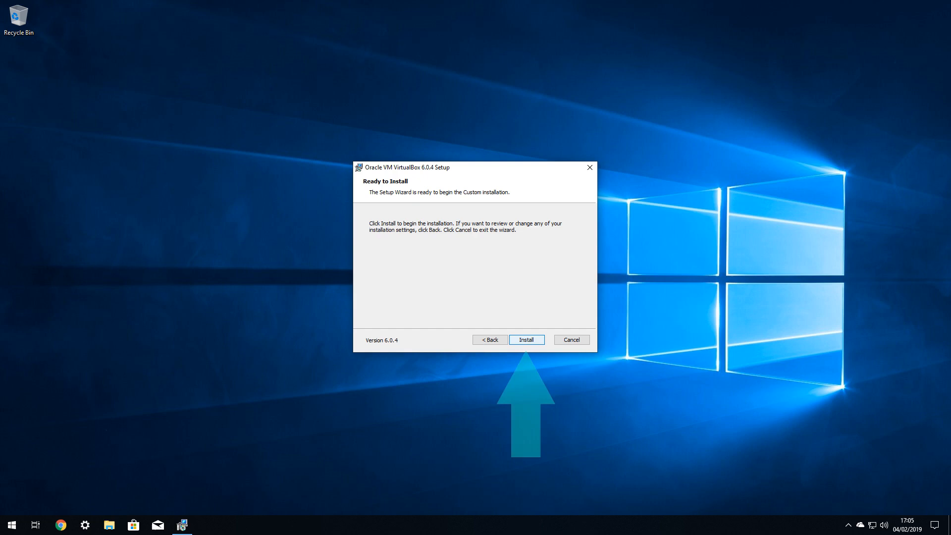
pyautogui.click(526, 338)
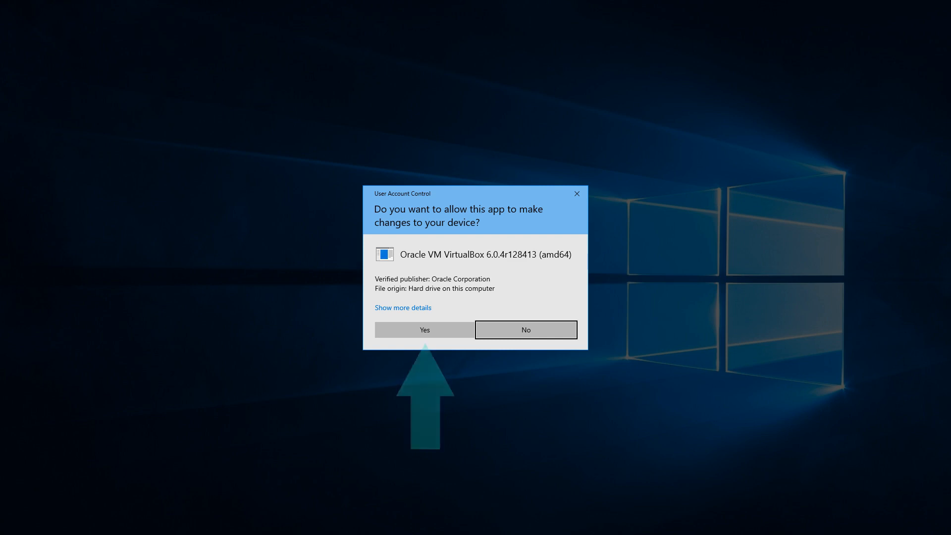
# - Approve the UAC prompt, finish the wizard and begin a new virtual machine in VirtualBox Manager
pyautogui.click(424, 329)
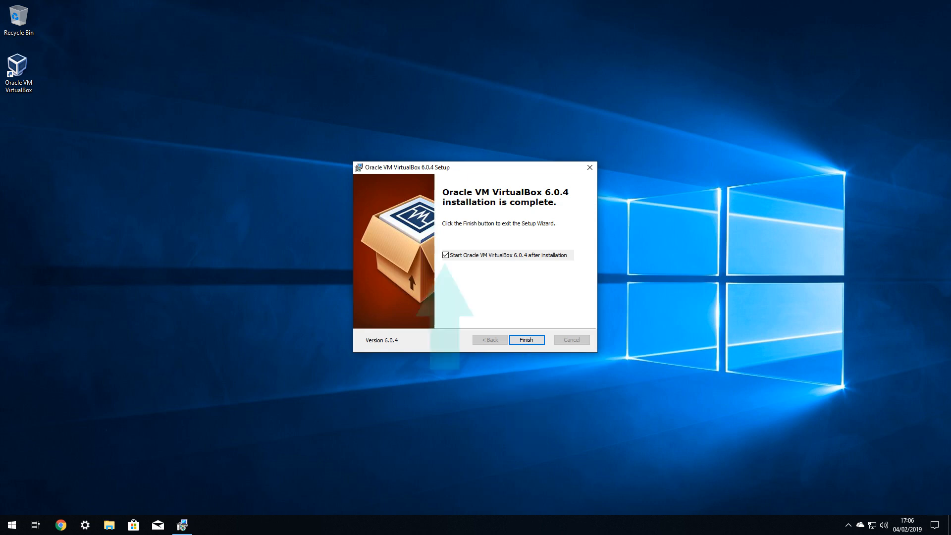
pyautogui.click(525, 338)
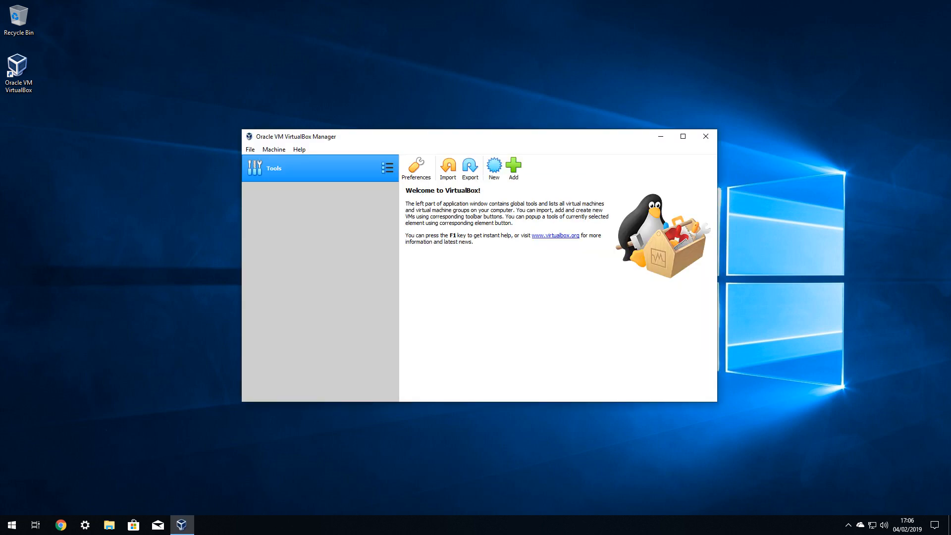
pyautogui.click(494, 165)
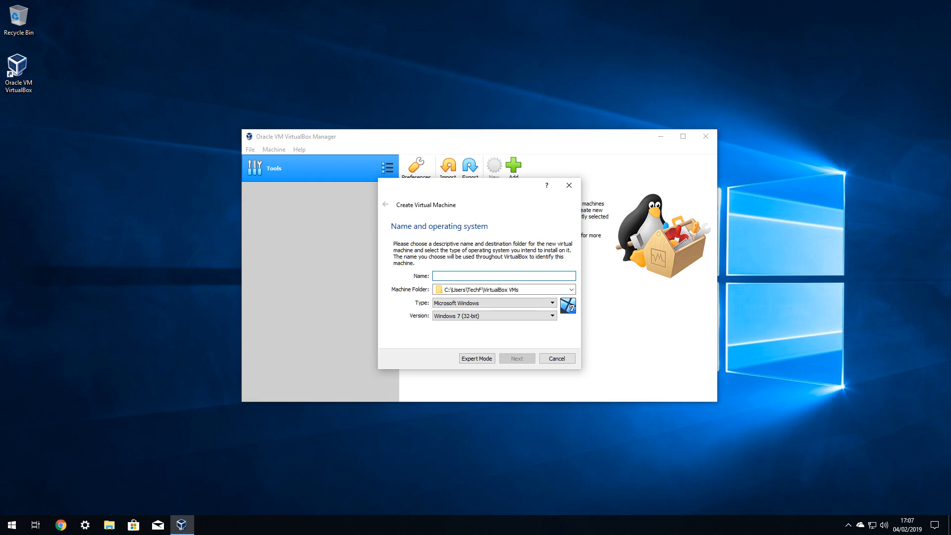